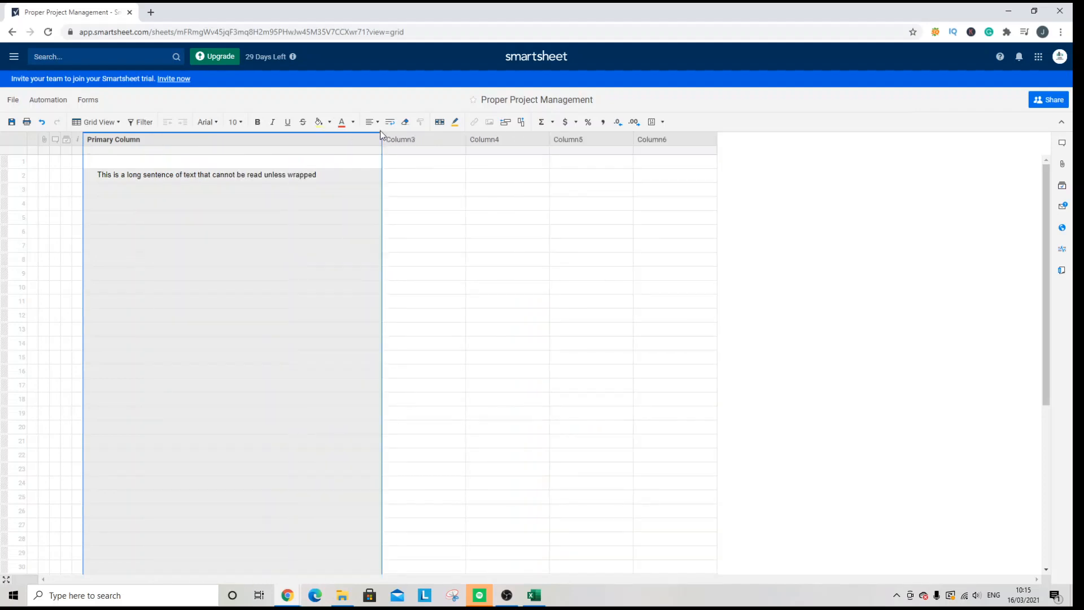
{"action": "mouse_move", "coordinate": [379, 138]}
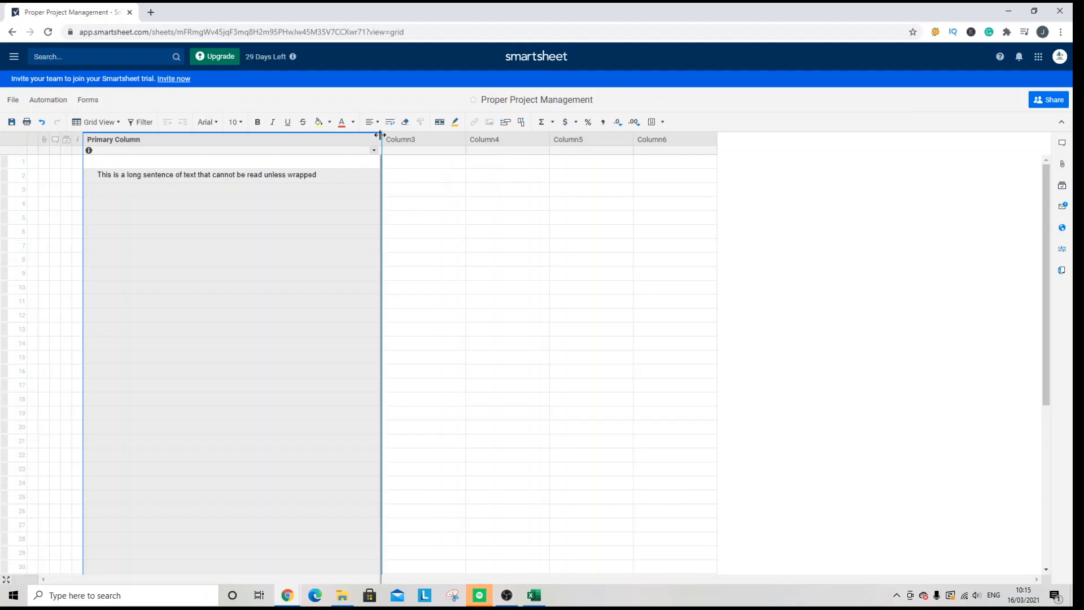
- Narrow the Primary Column so the long sentence in row 2 is cut off
{"action": "left_click_drag", "start_coordinate": [381, 134], "coordinate": [166, 134]}
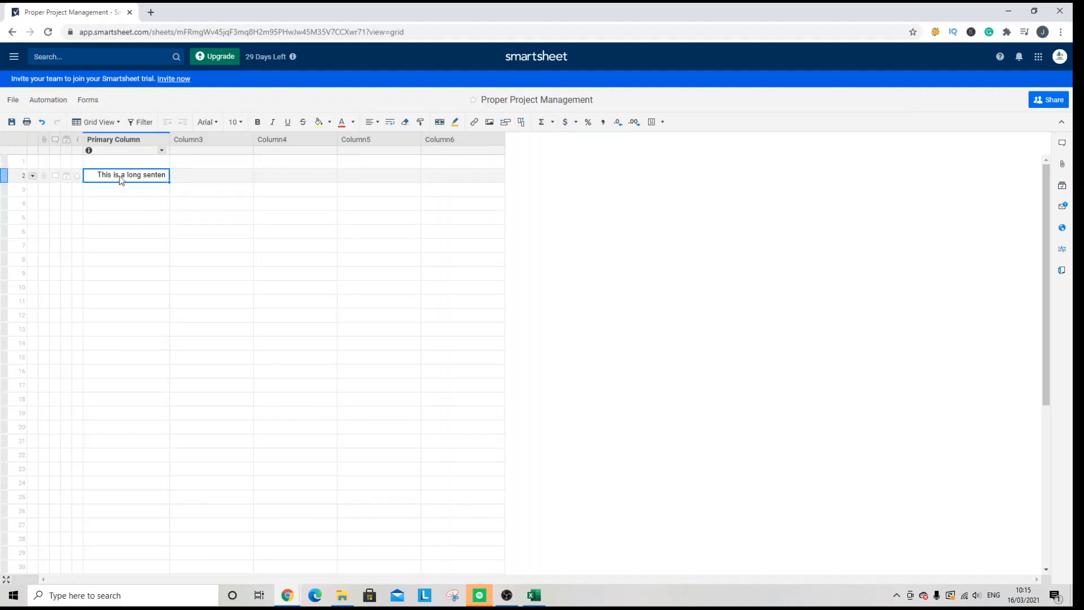
{"action": "mouse_move", "coordinate": [121, 178]}
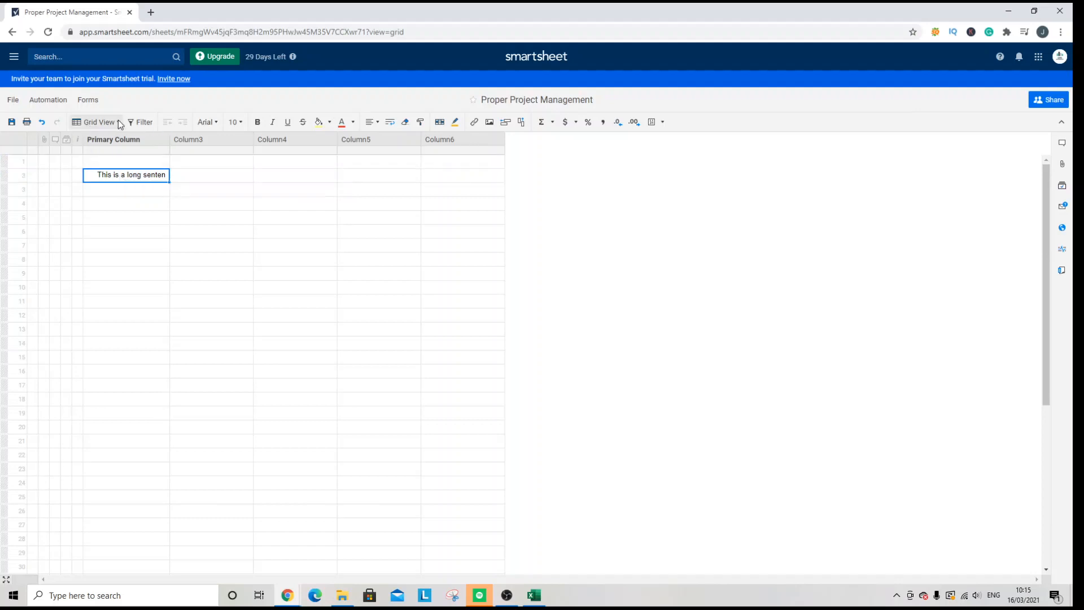
{"action": "mouse_move", "coordinate": [286, 122]}
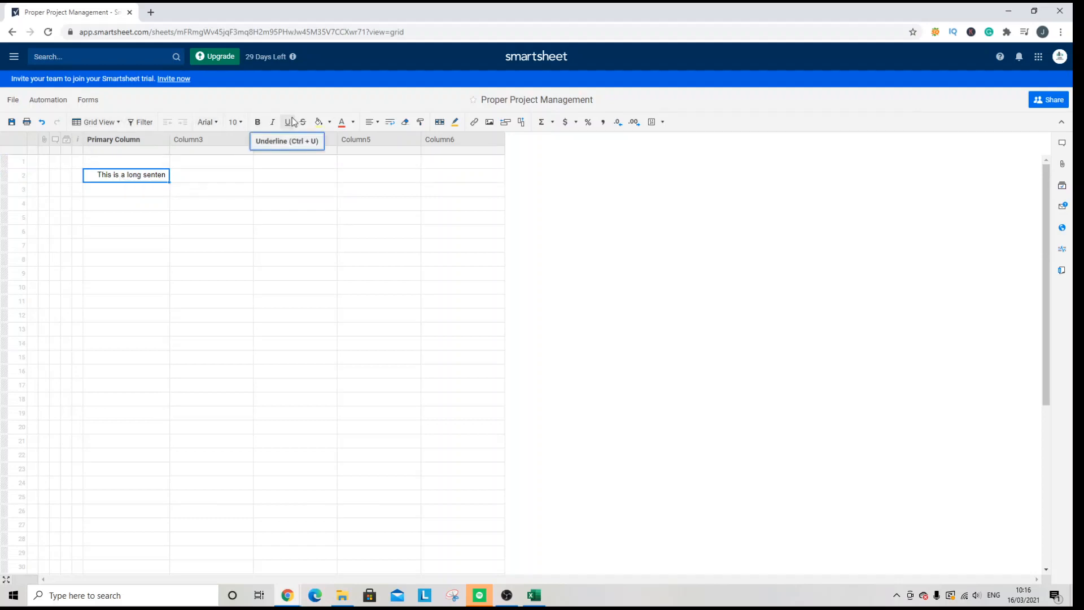
{"action": "mouse_move", "coordinate": [389, 122]}
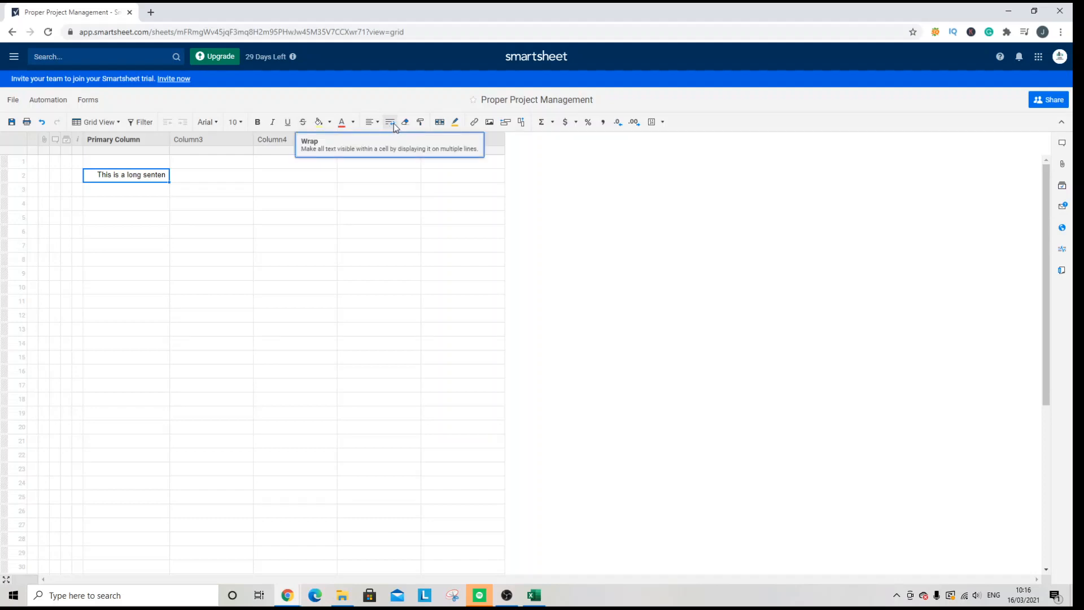
- Turn on text wrapping so the long sentence fills several lines in its cell
{"action": "left_click", "coordinate": [389, 122]}
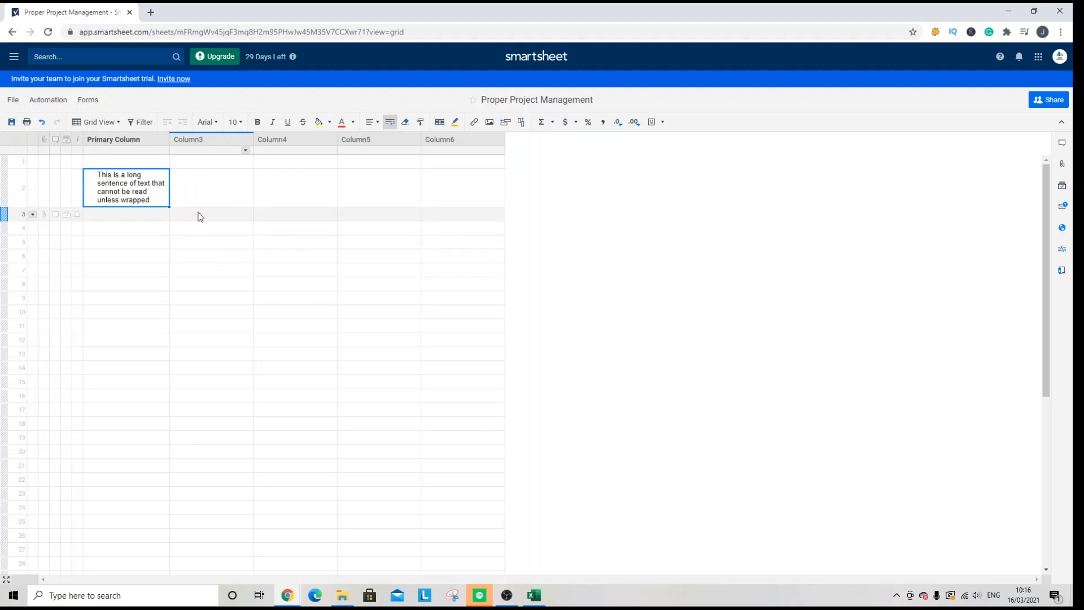
{"action": "mouse_move", "coordinate": [224, 217]}
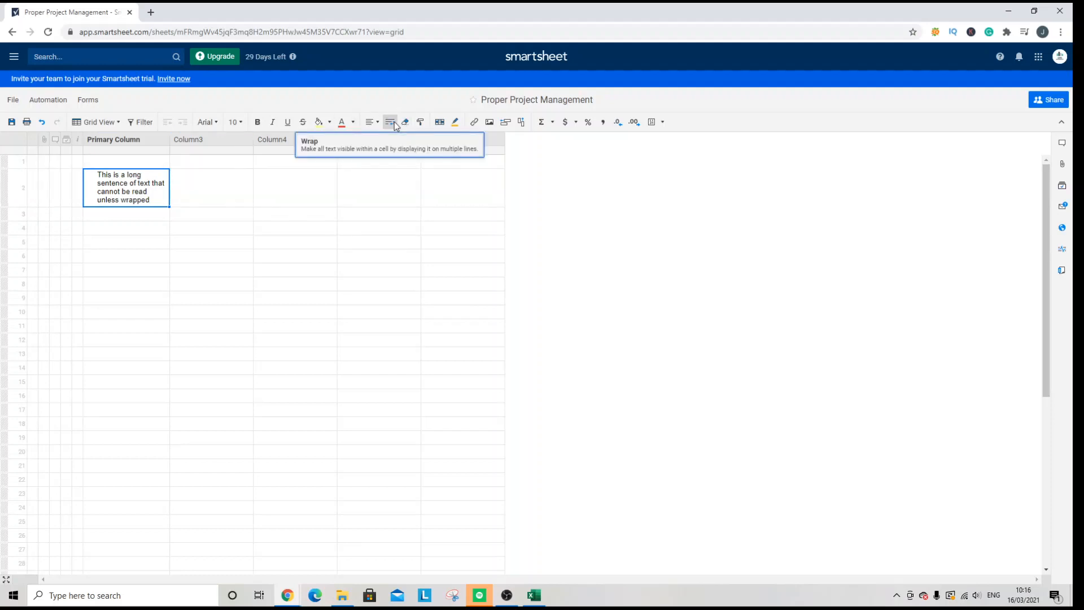
- Turn wrapping off again so the sentence truncates to a single line
{"action": "left_click", "coordinate": [389, 121]}
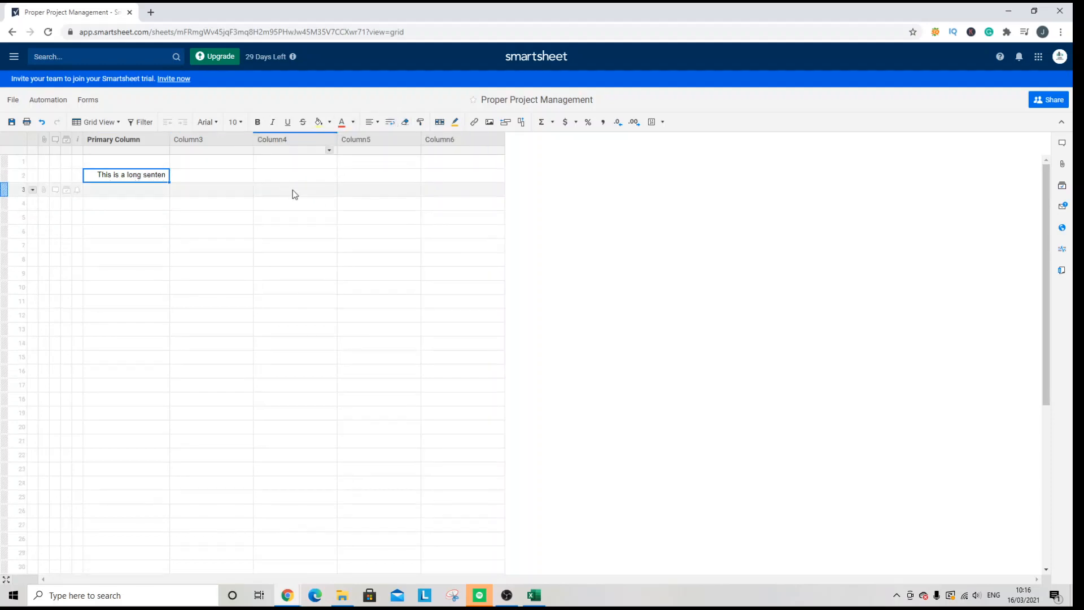